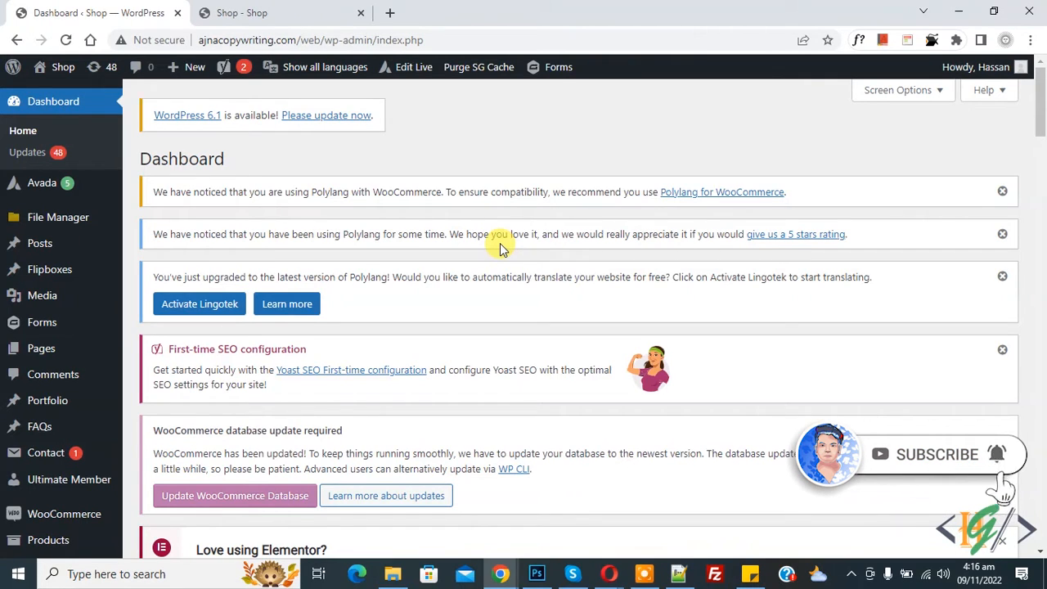
Search the plugin directory for 'Open Close WooCommerce Store' from Plugins > Add New.
scroll(down, 3)
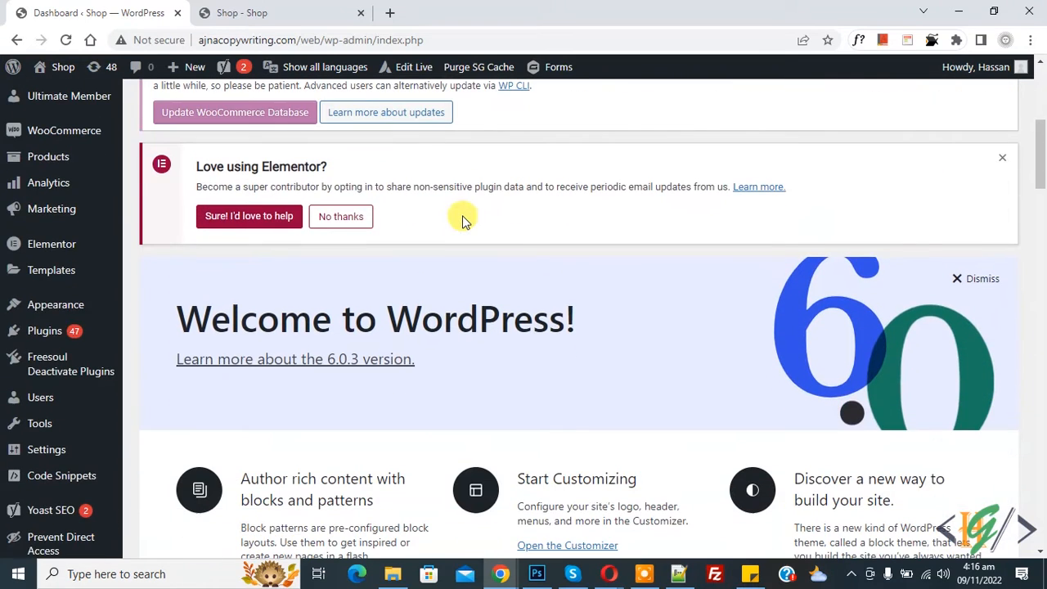
click(157, 353)
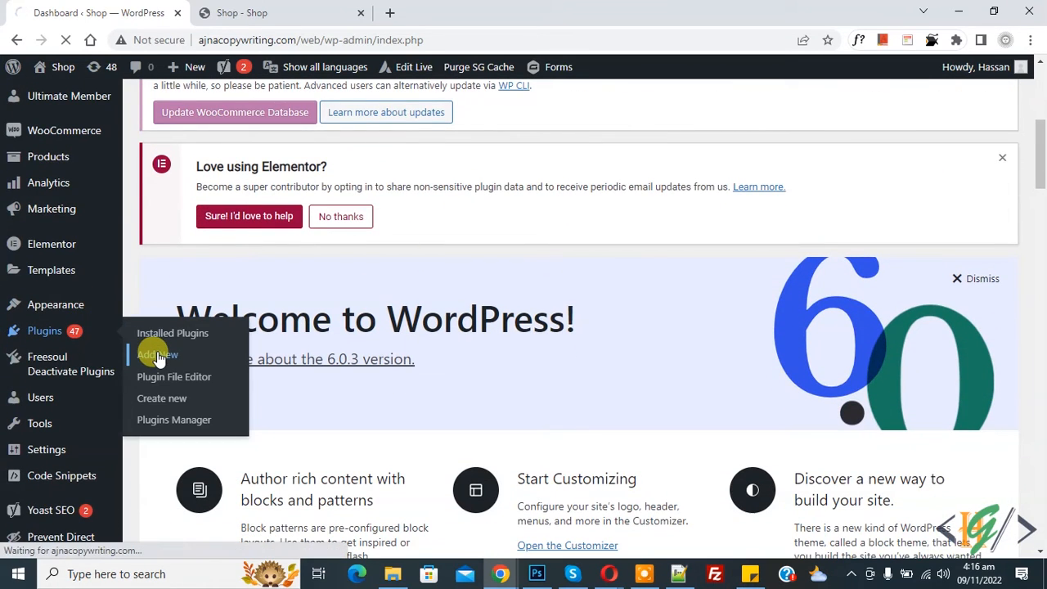
click(157, 353)
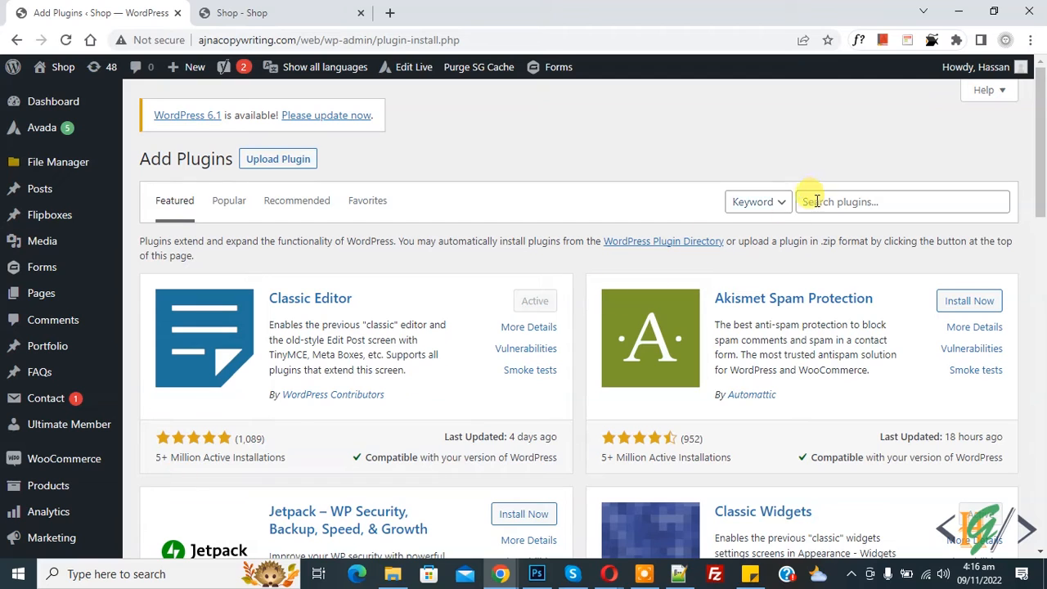
text(Open Close WooCommerce Store)
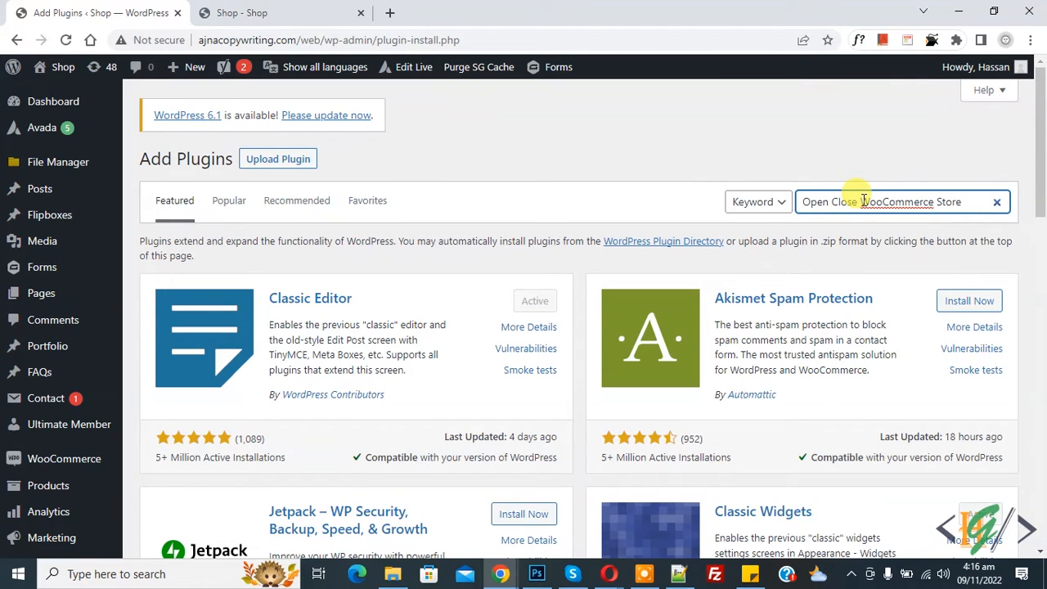
key(Enter)
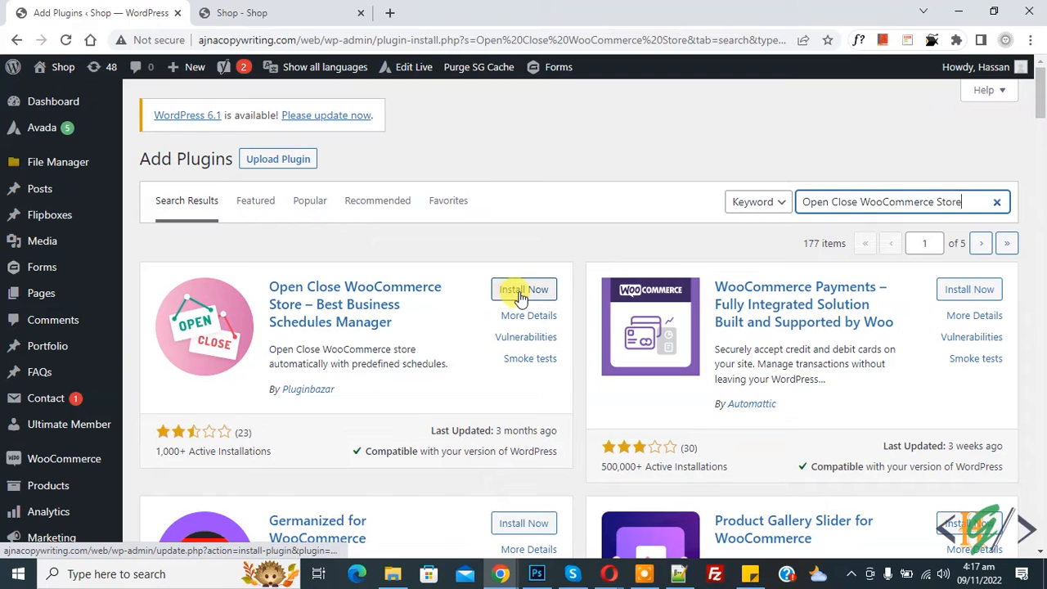
Install and activate the Open Close WooCommerce Store plugin.
click(523, 288)
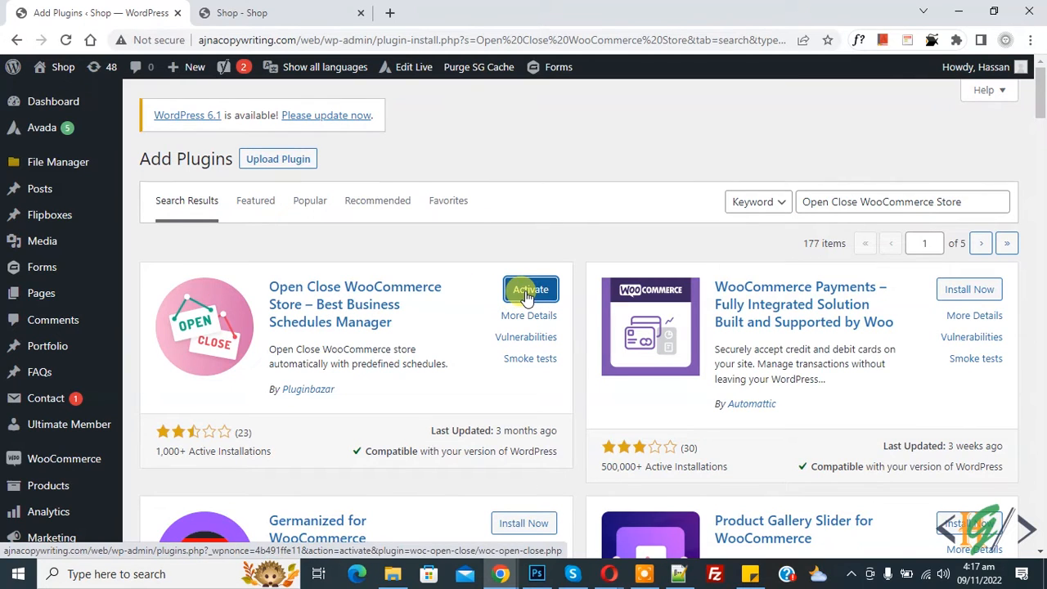
click(530, 288)
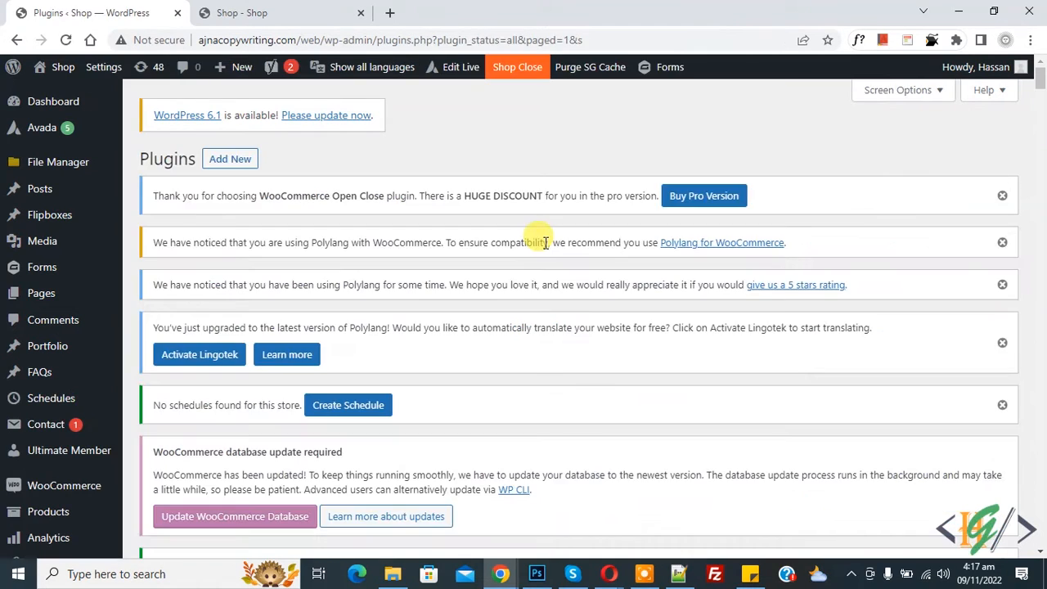
mouse_move(132, 391)
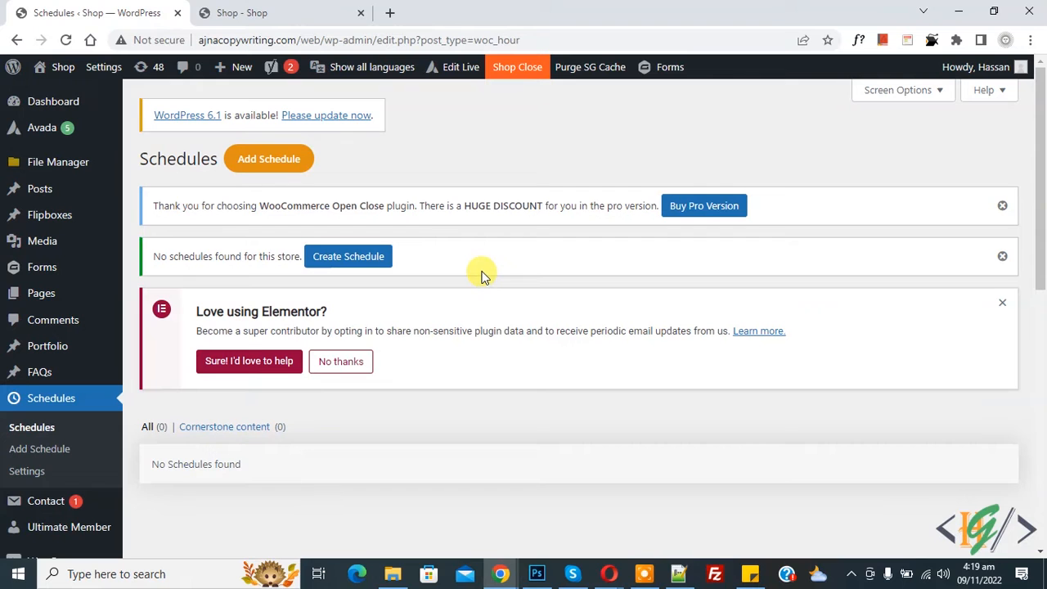
Label the new store schedule 'Business Hour'.
scroll(down, 3)
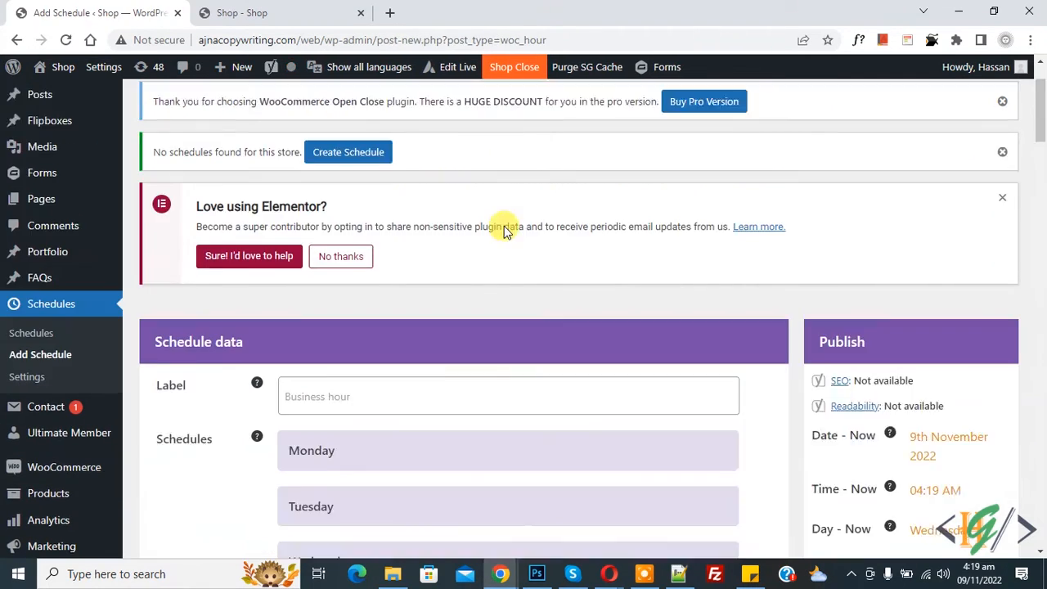
scroll(down, 3)
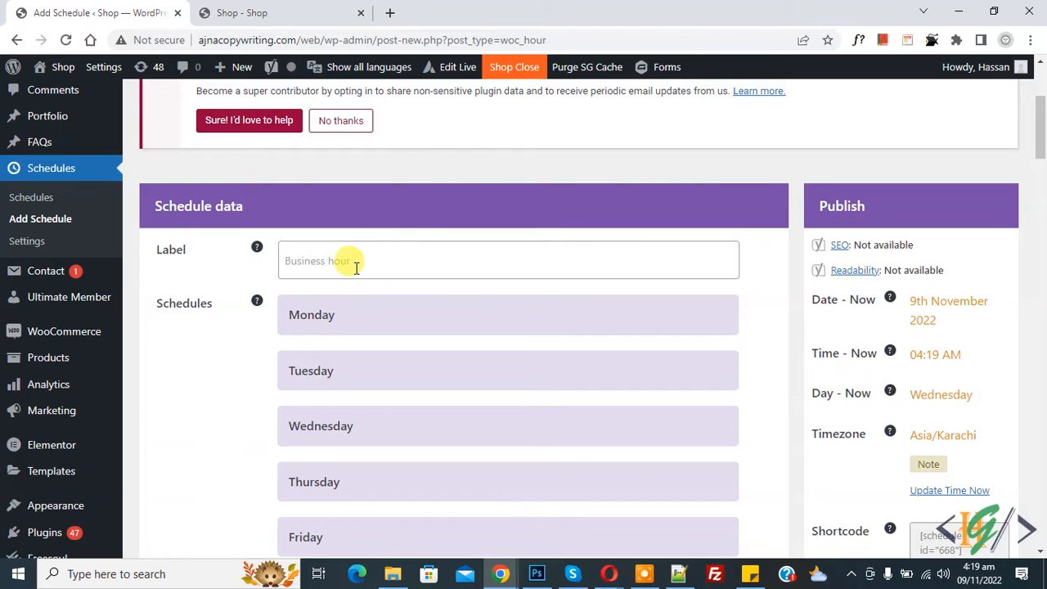
text(Business Hour)
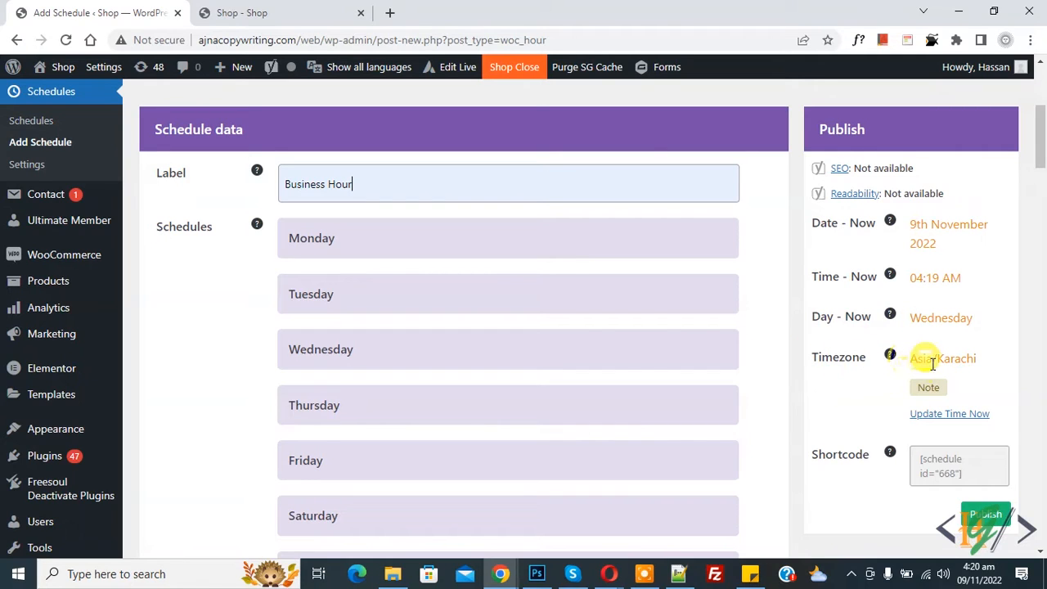
mouse_move(464, 295)
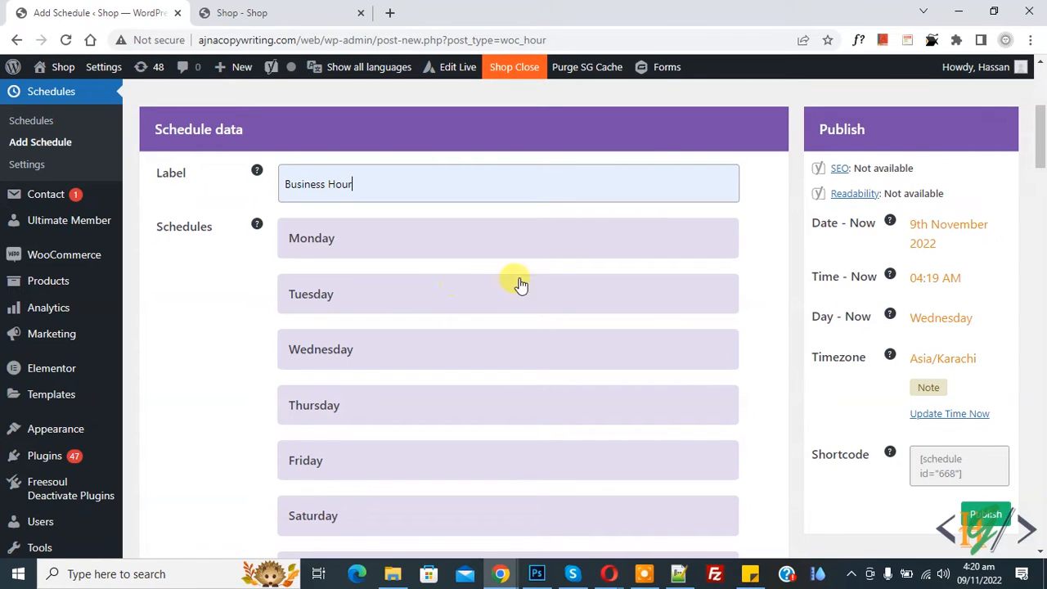
mouse_move(958, 311)
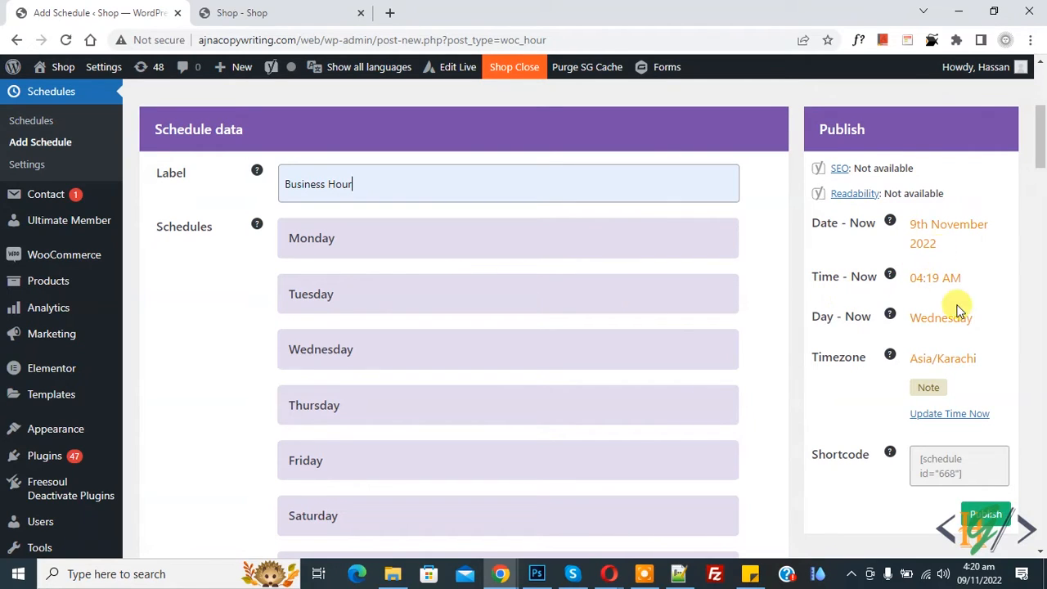
Give Wednesday an opening range starting 04:30 AM and ending 11:58 PM.
scroll(down, 3)
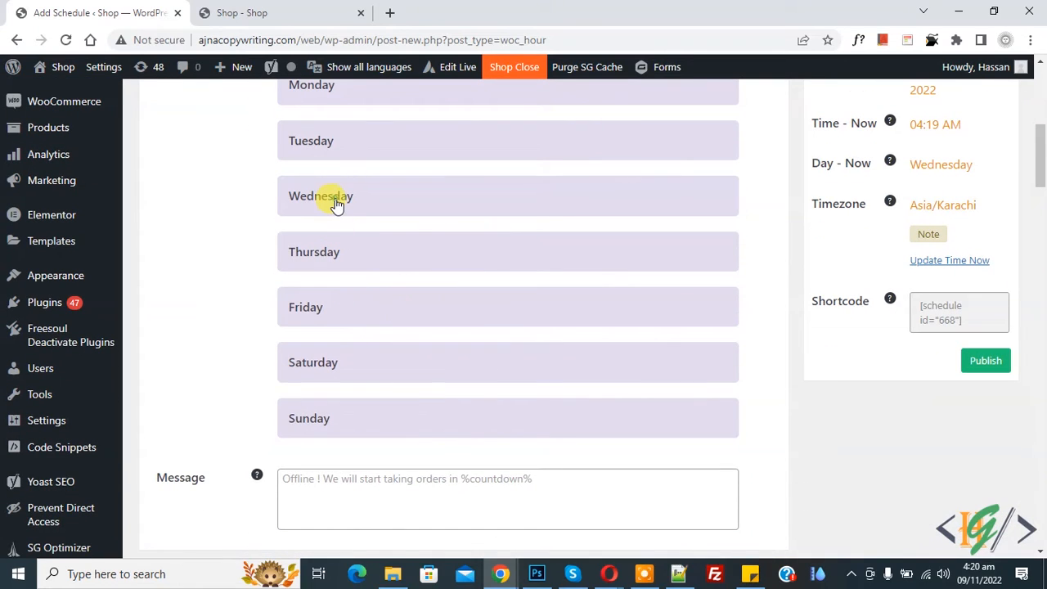
click(337, 197)
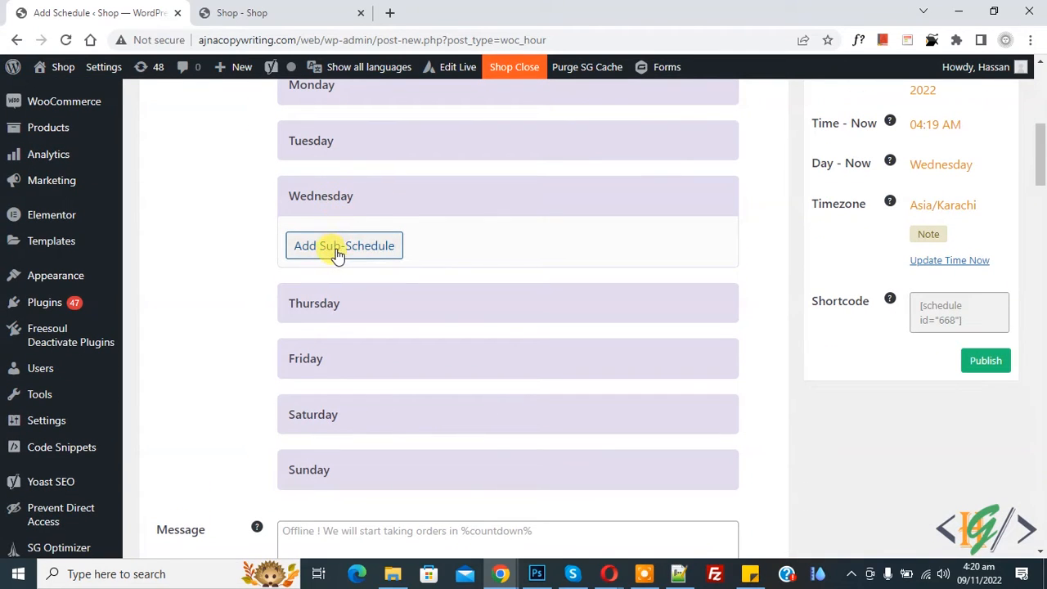
click(344, 245)
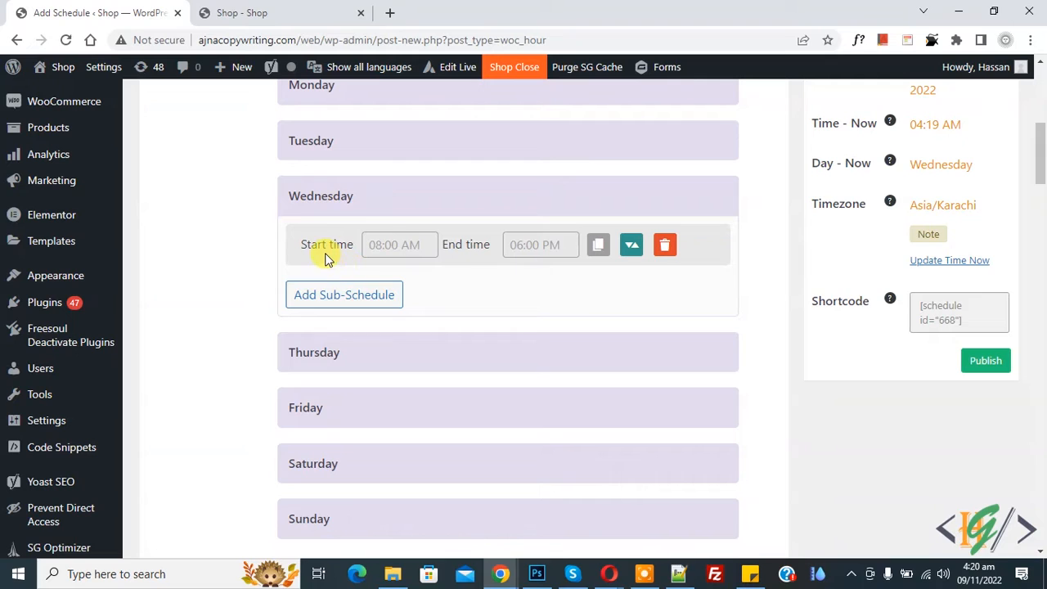
mouse_move(465, 254)
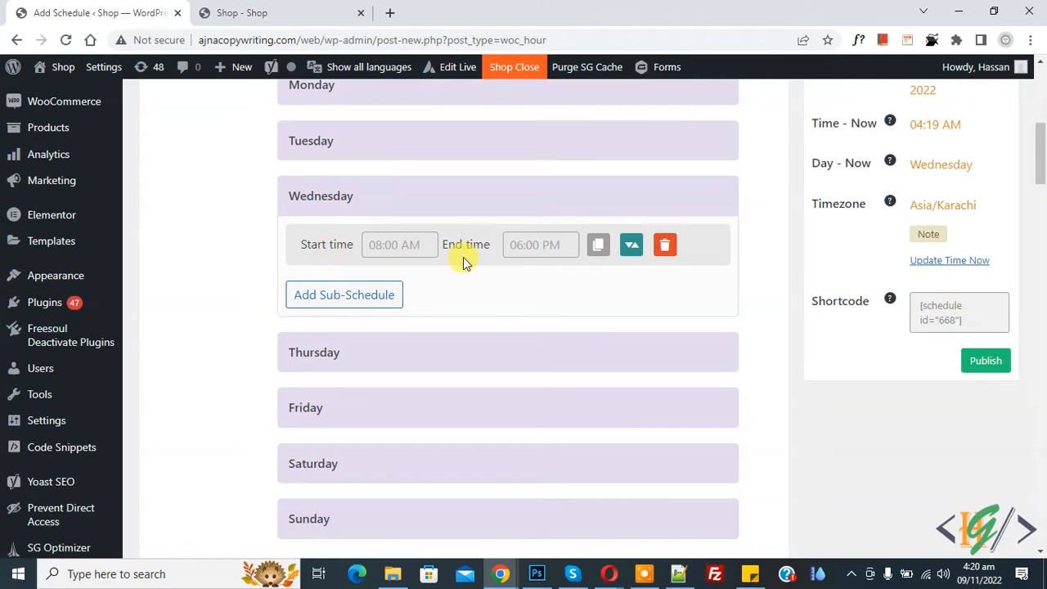
click(399, 246)
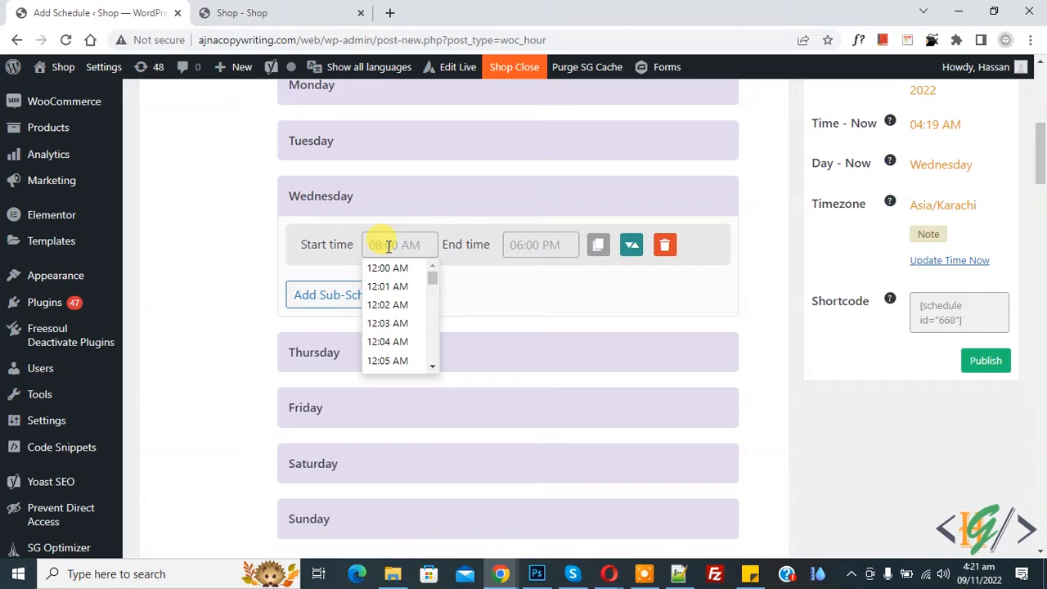
scroll(down, 3)
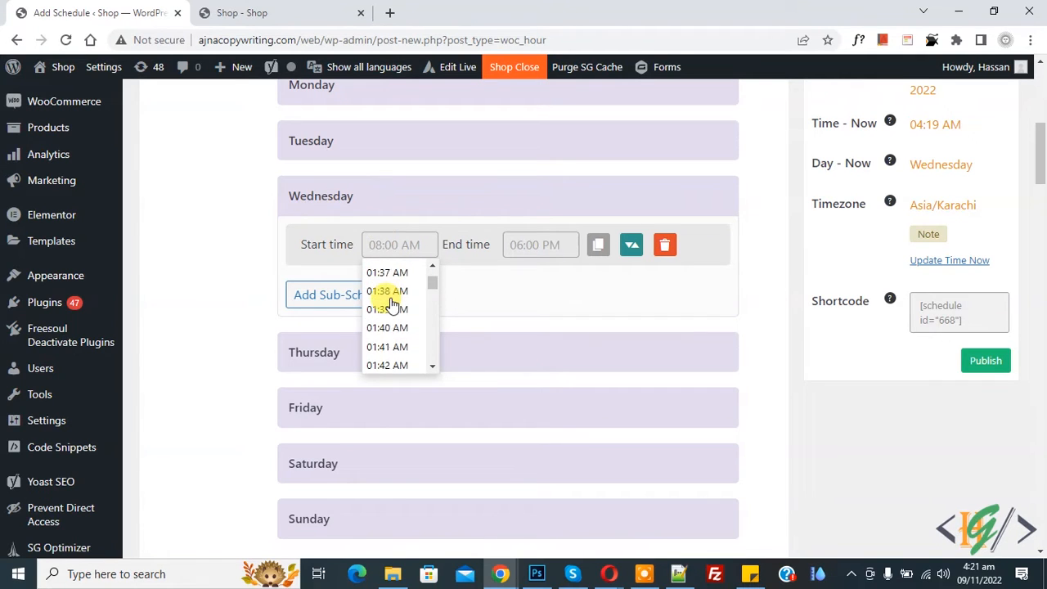
scroll(down, 3)
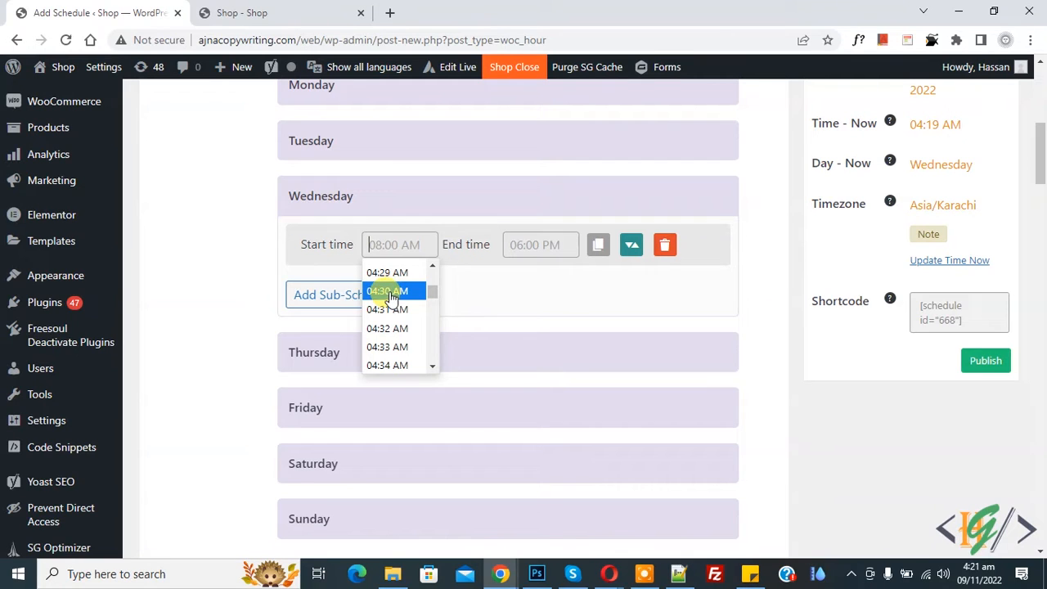
click(386, 291)
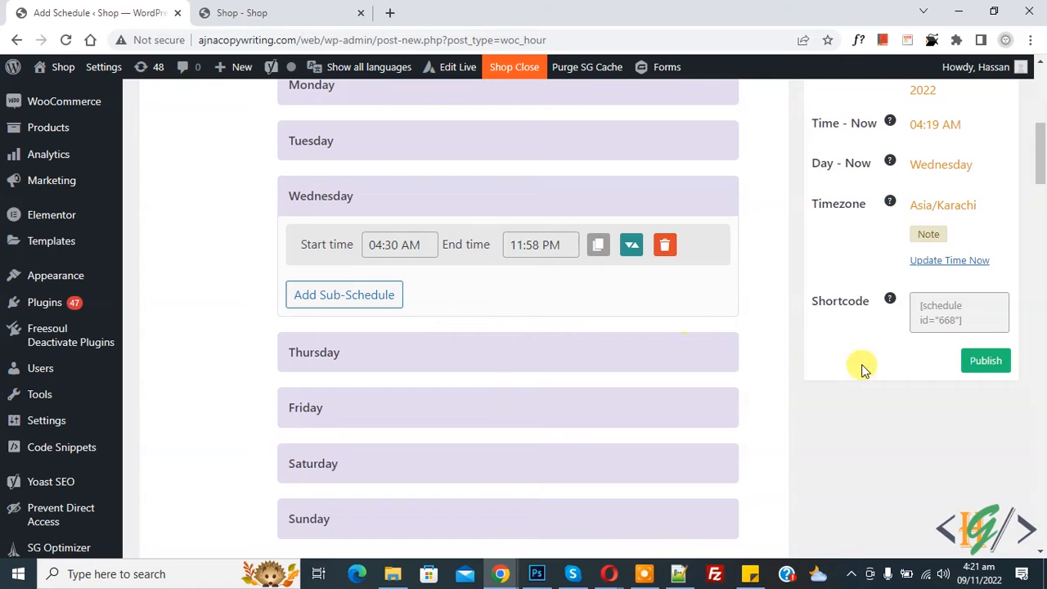
Publish the Business Hour schedule.
click(985, 360)
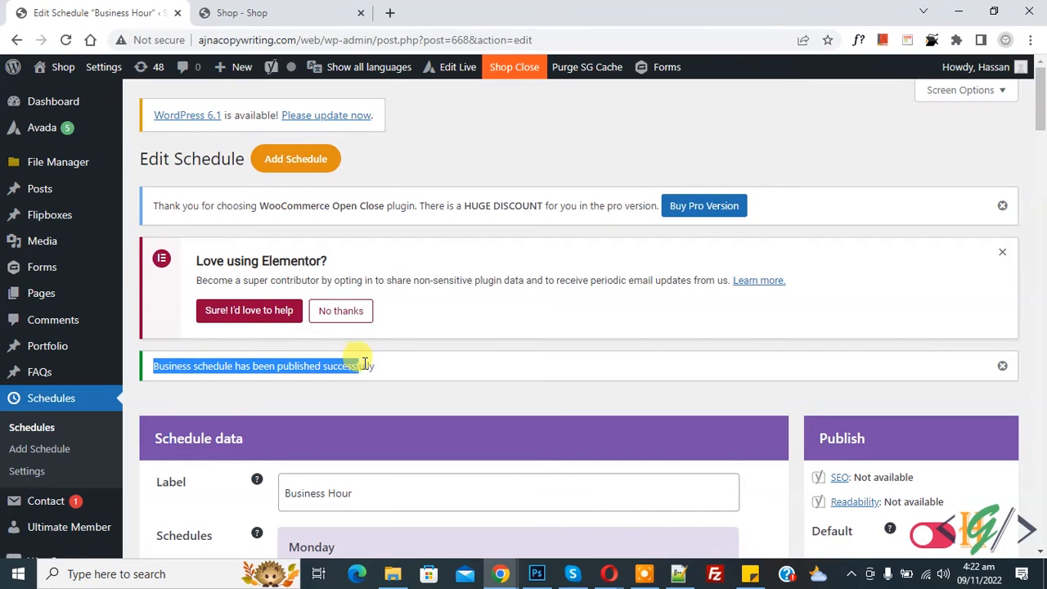
Mark Business Hour as the default schedule and add a second Wednesday time slot.
scroll(down, 3)
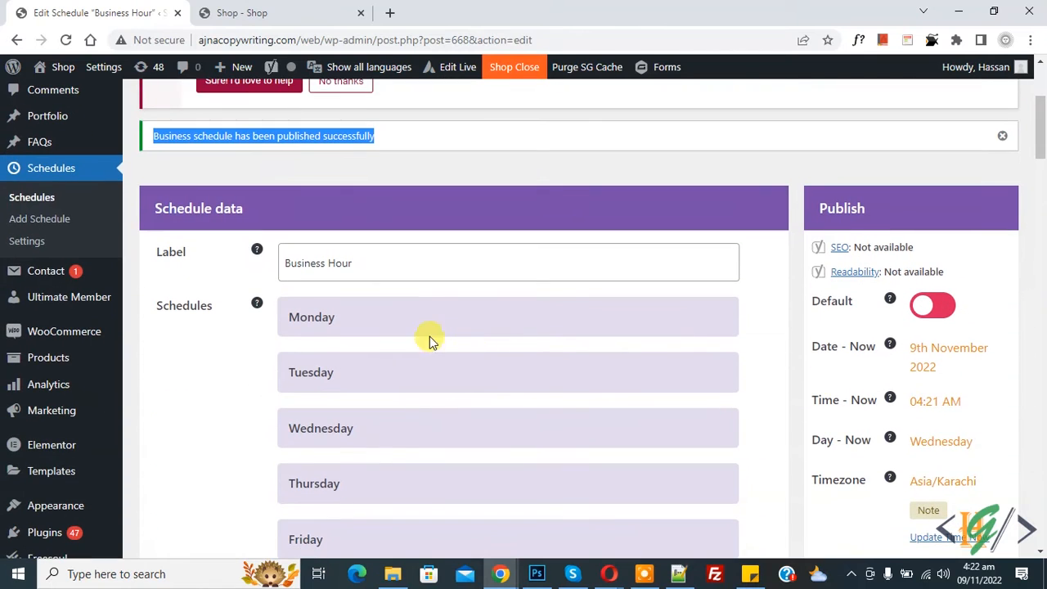
click(932, 306)
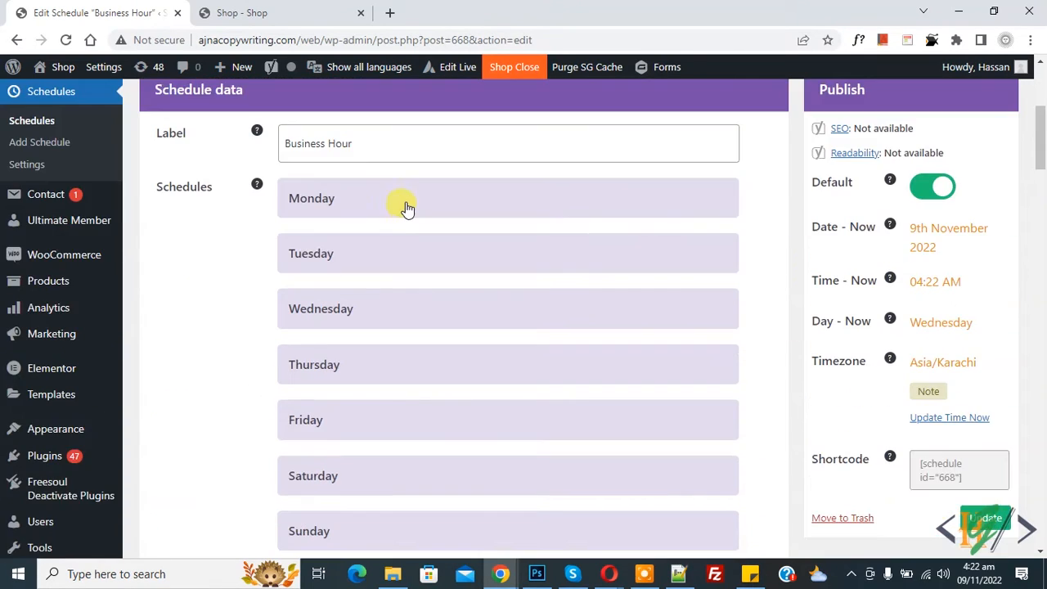
mouse_move(386, 254)
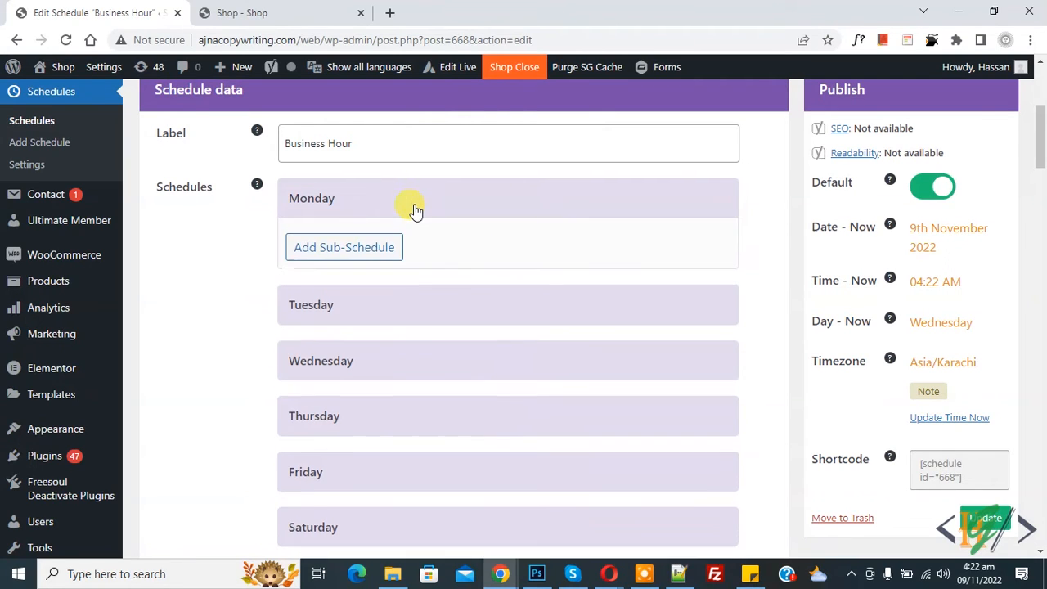
mouse_move(465, 236)
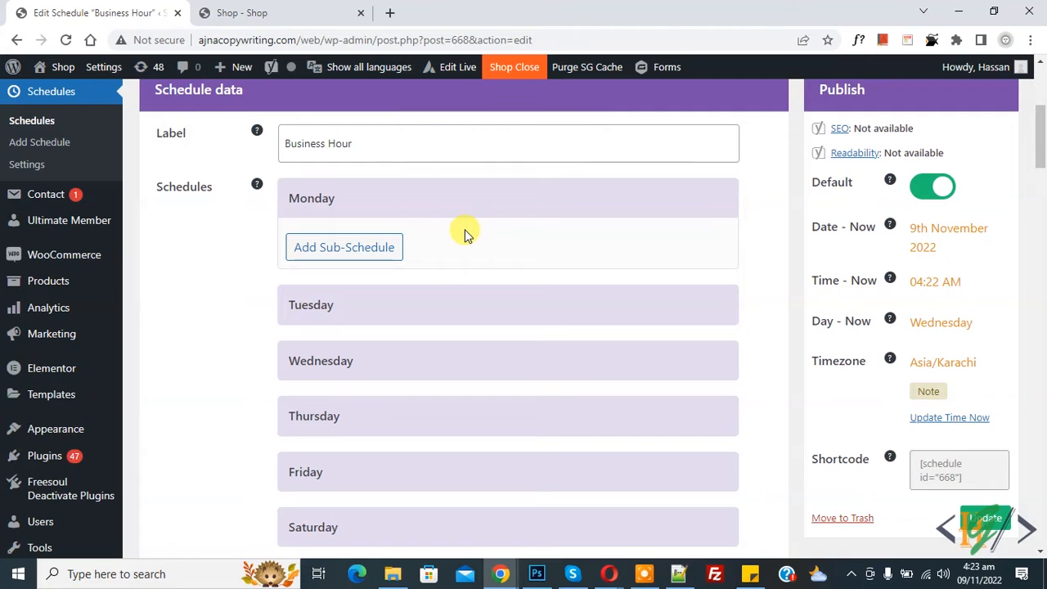
scroll(down, 3)
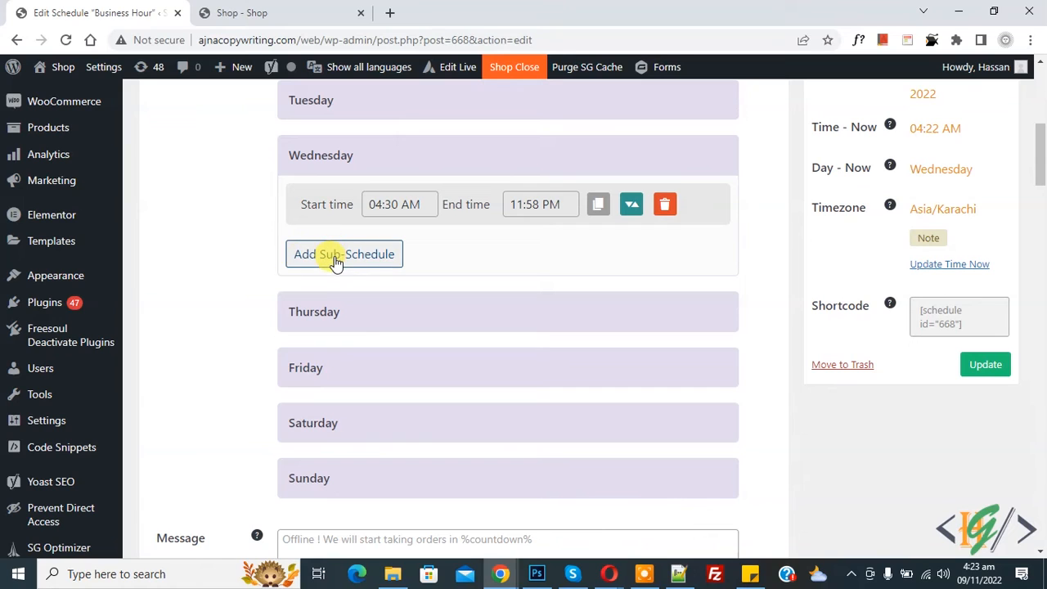
click(343, 254)
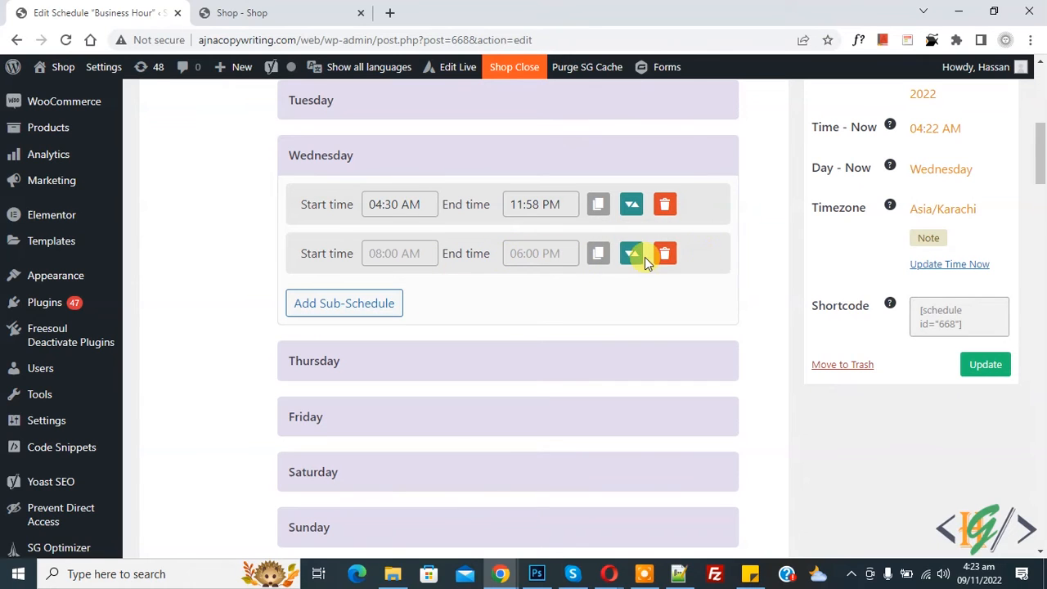
Update the schedule to save the changes.
scroll(down, 3)
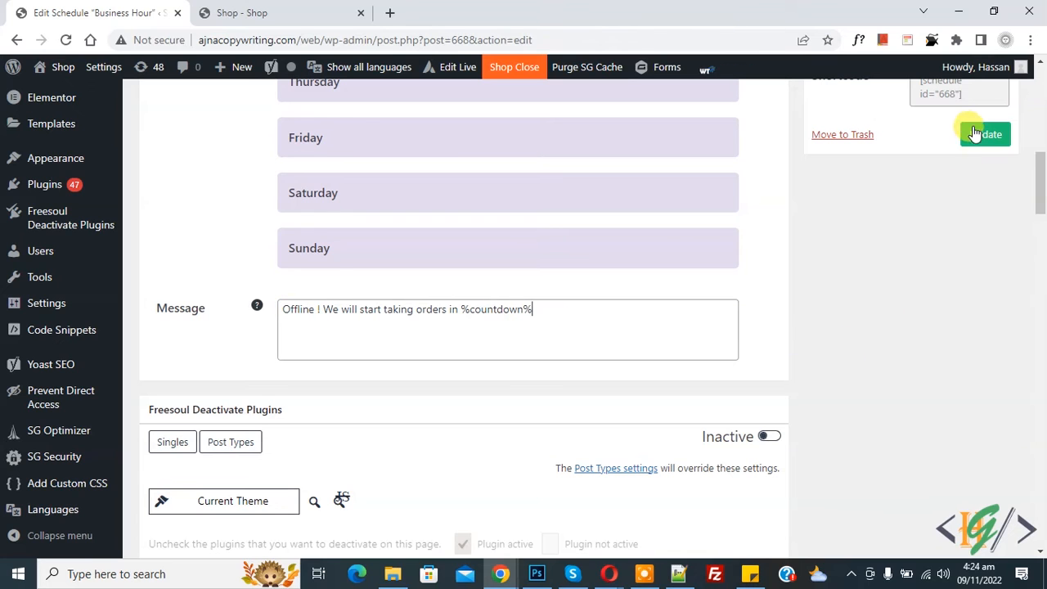
click(984, 134)
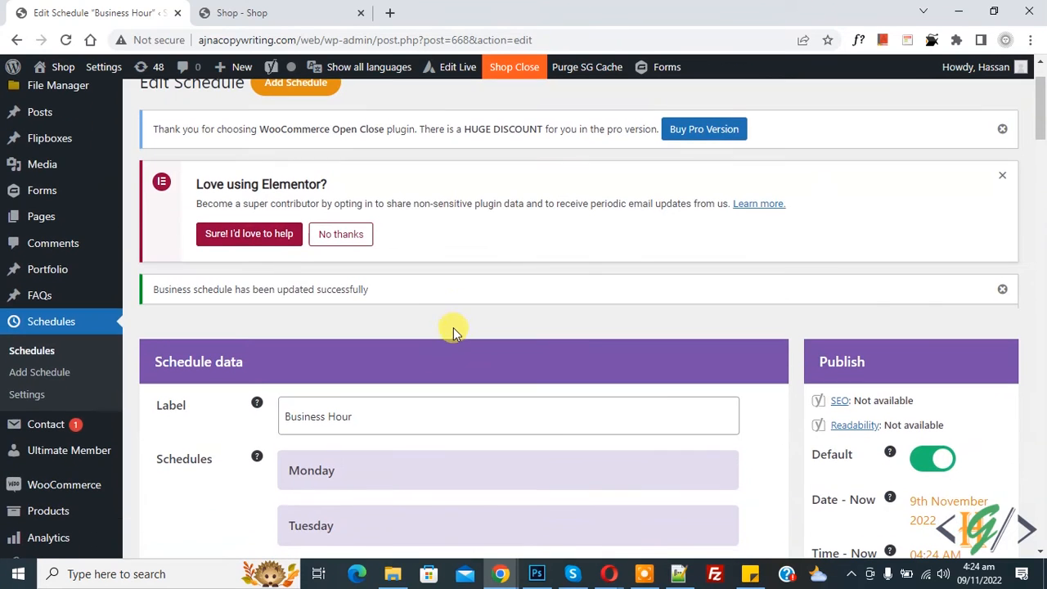
Scroll through the schedule edit screen before heading to Schedules > Settings.
scroll(down, 3)
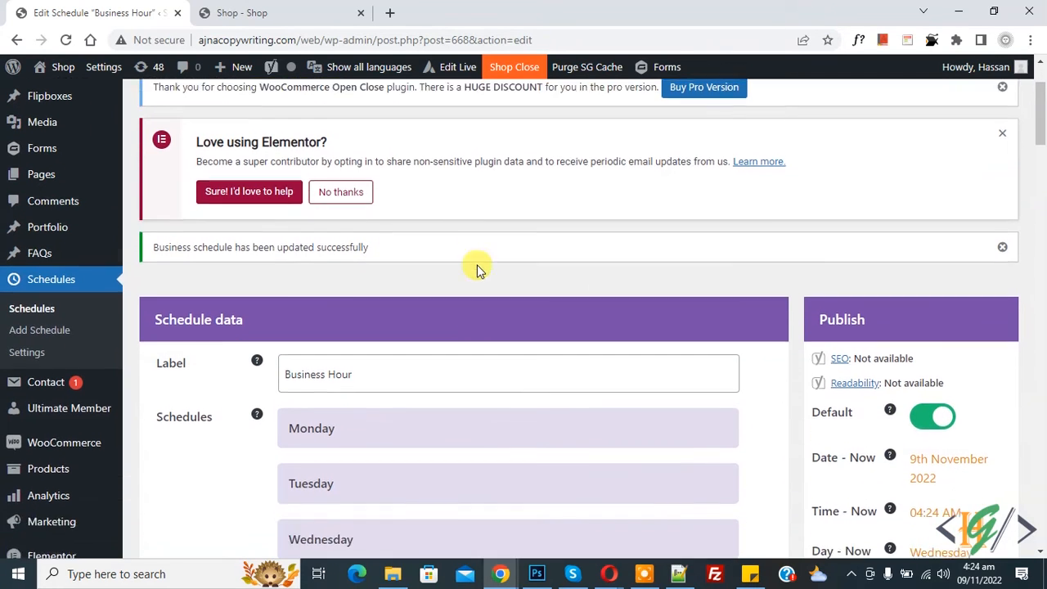
scroll(down, 3)
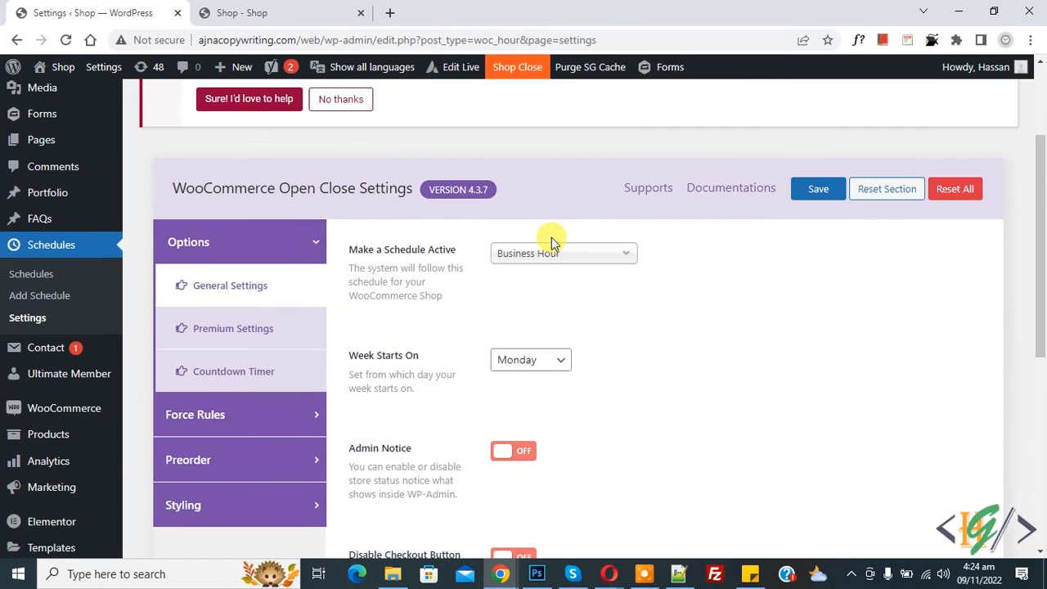
mouse_move(351, 260)
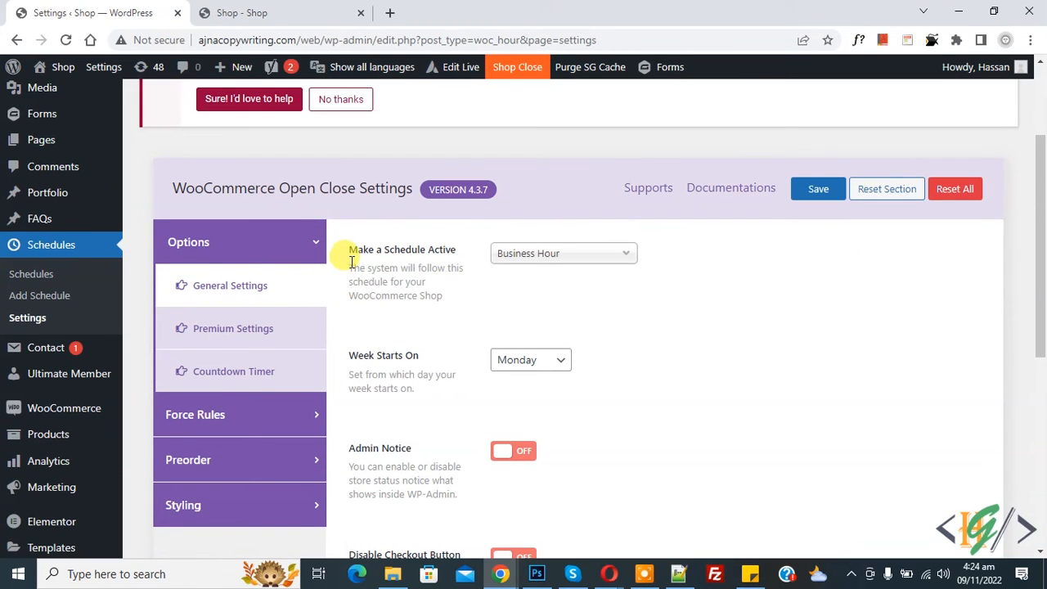
mouse_move(448, 258)
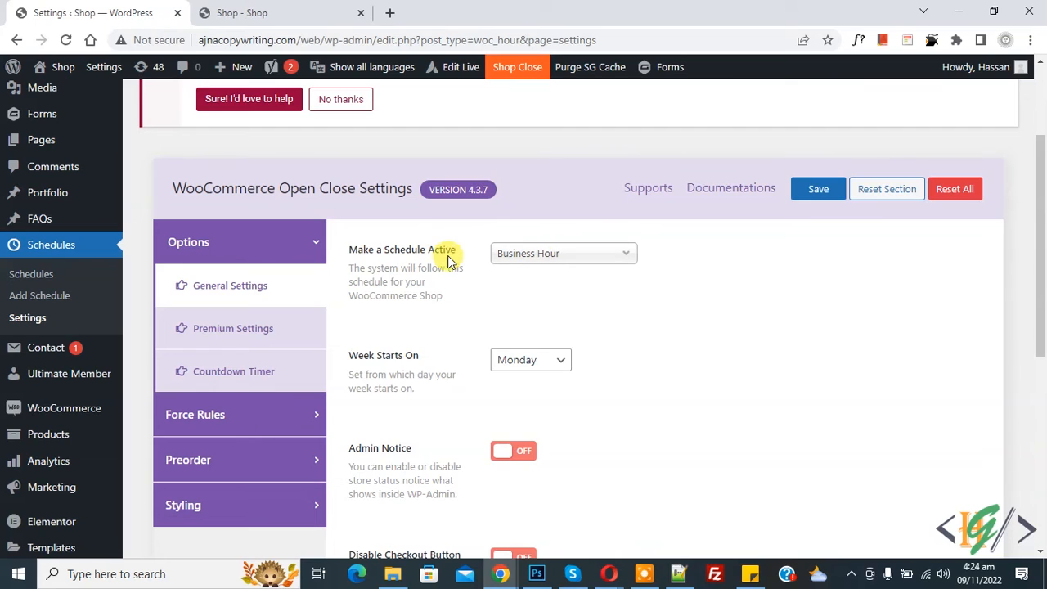
mouse_move(422, 255)
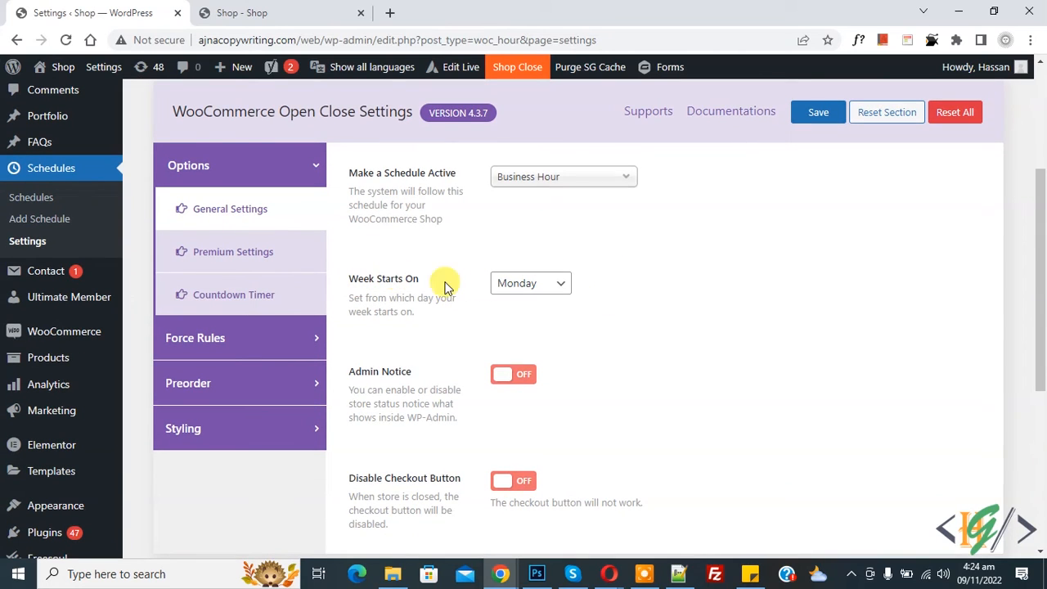
Switch Disable Checkout Button to ON for the active Business Hour schedule and save.
scroll(down, 3)
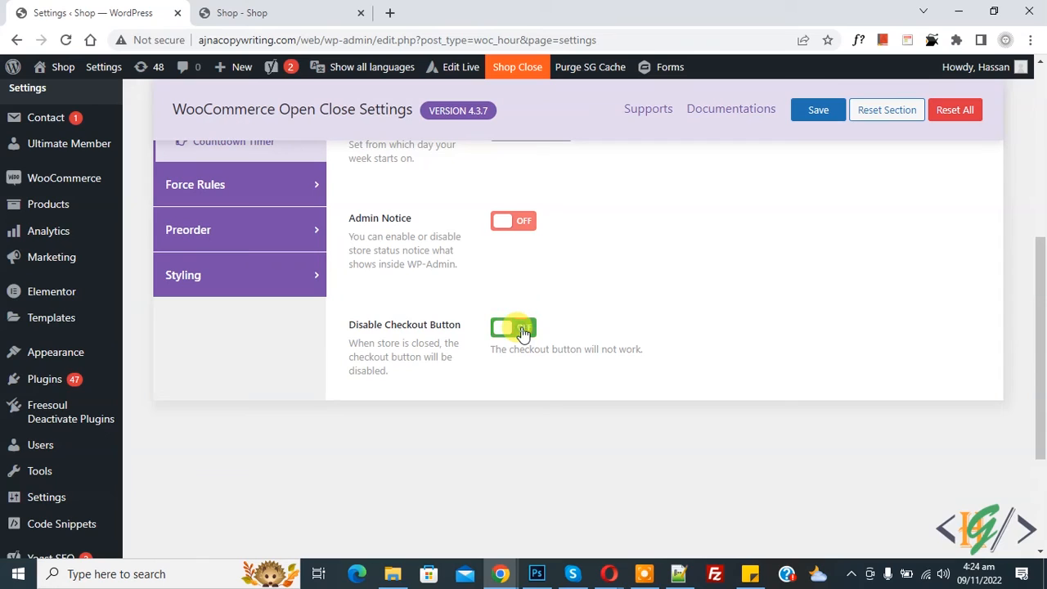
click(513, 328)
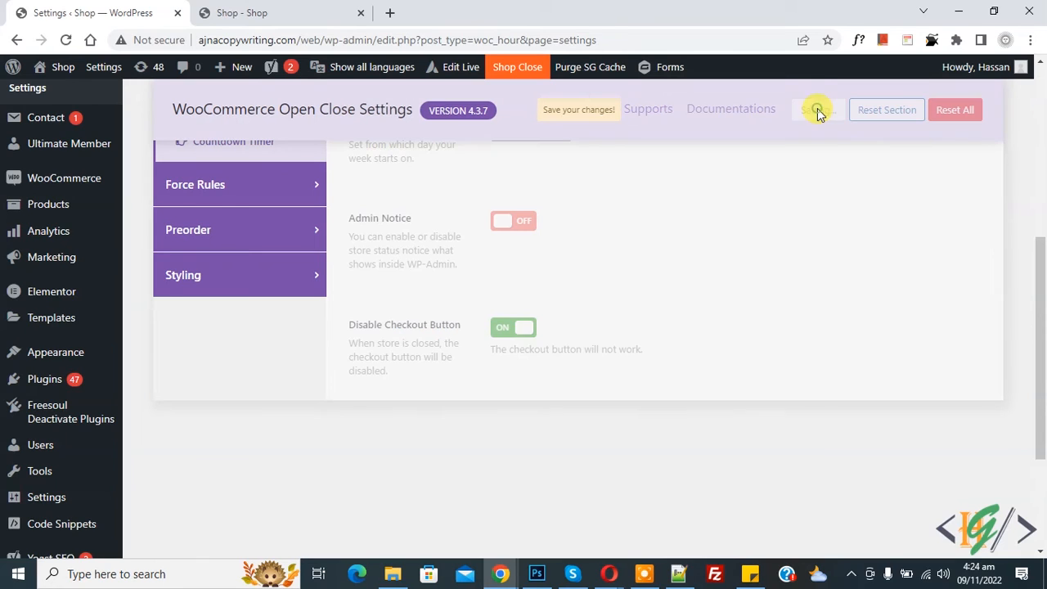
click(818, 110)
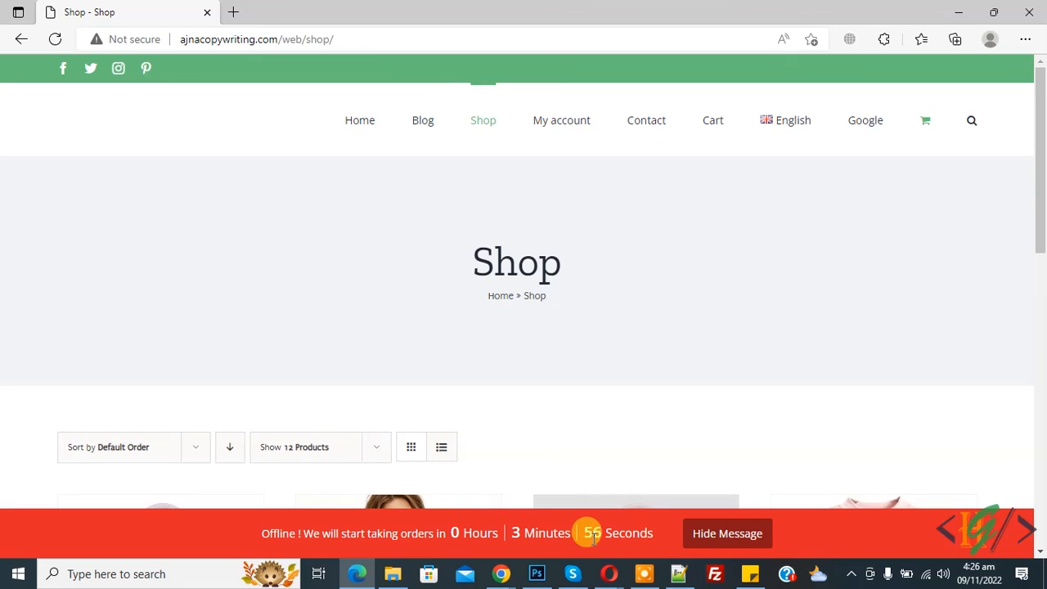
mouse_move(501, 294)
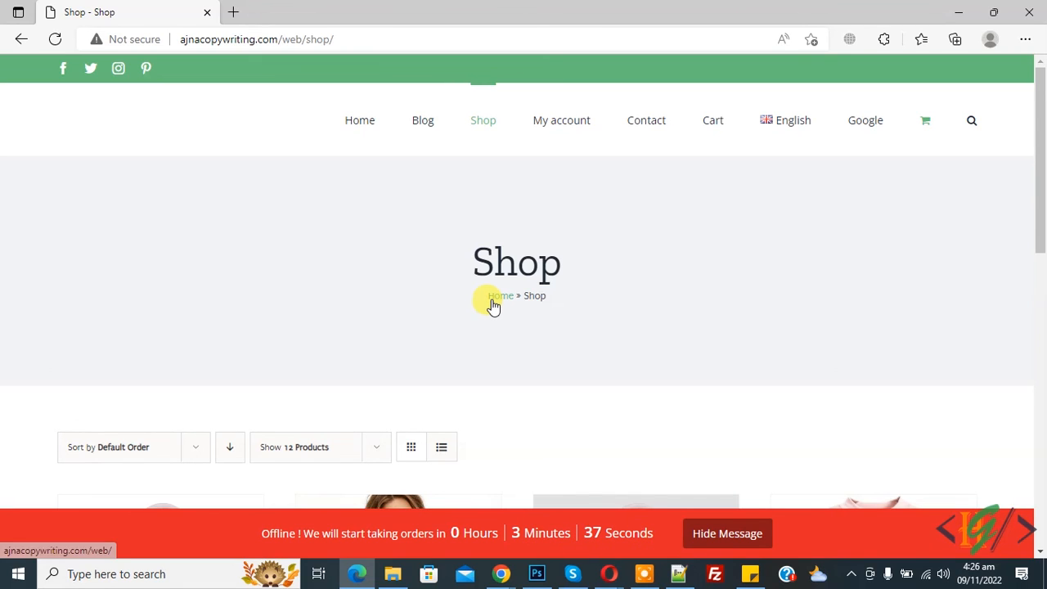